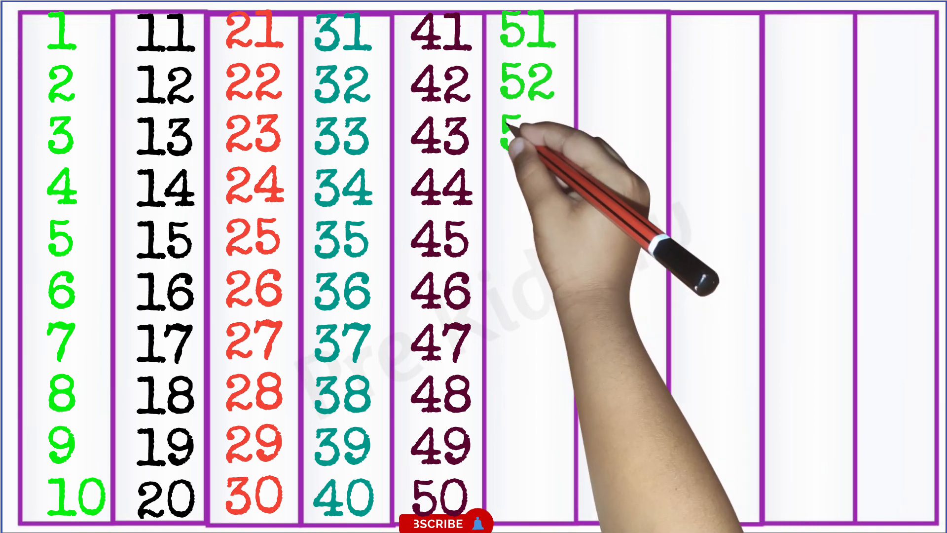
pyautogui.moveTo(520, 290)
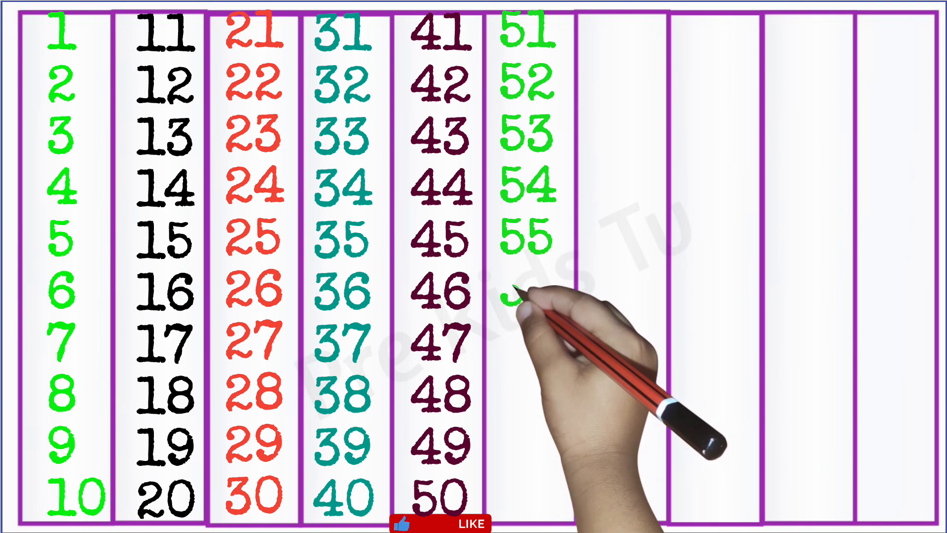